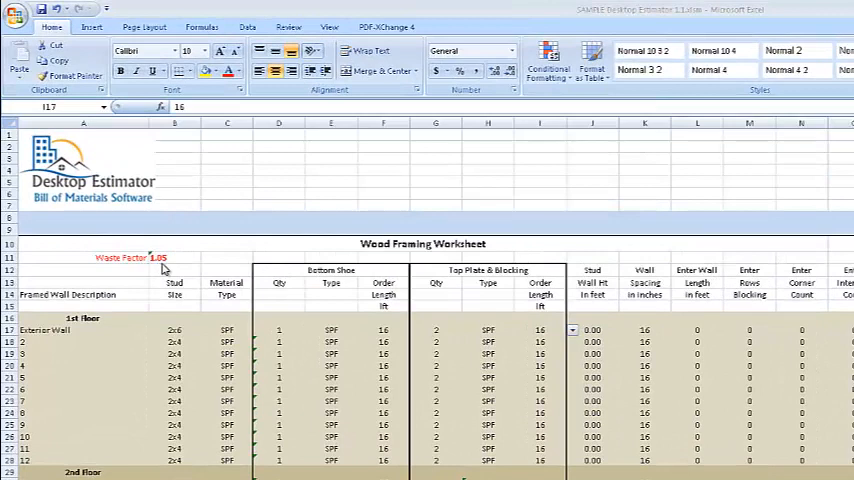
# Review the Exterior Wall row's description, stud size and material type
pyautogui.click(540, 330)
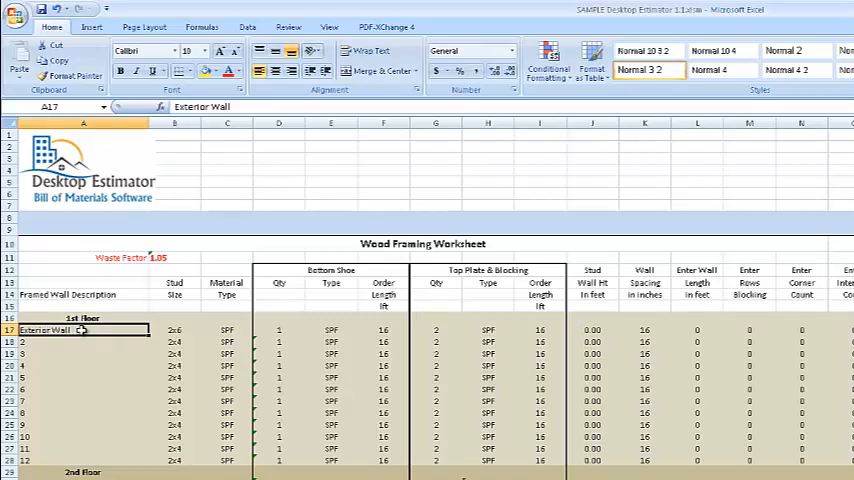
pyautogui.click(174, 330)
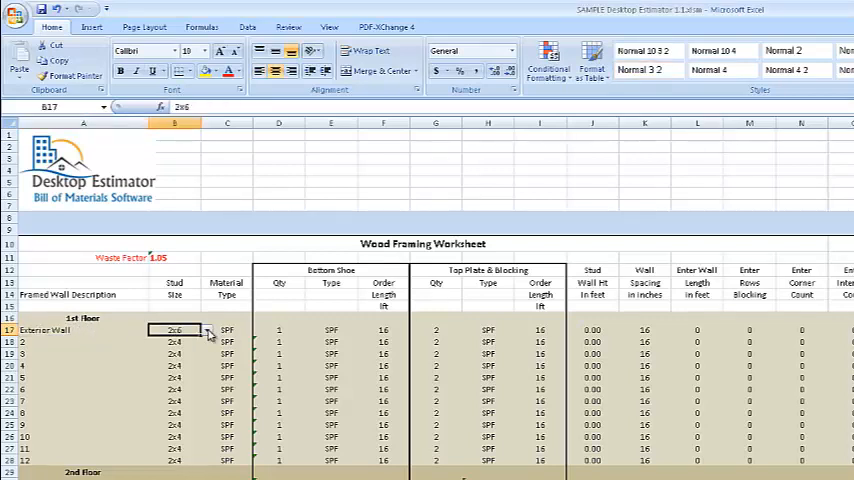
pyautogui.click(208, 330)
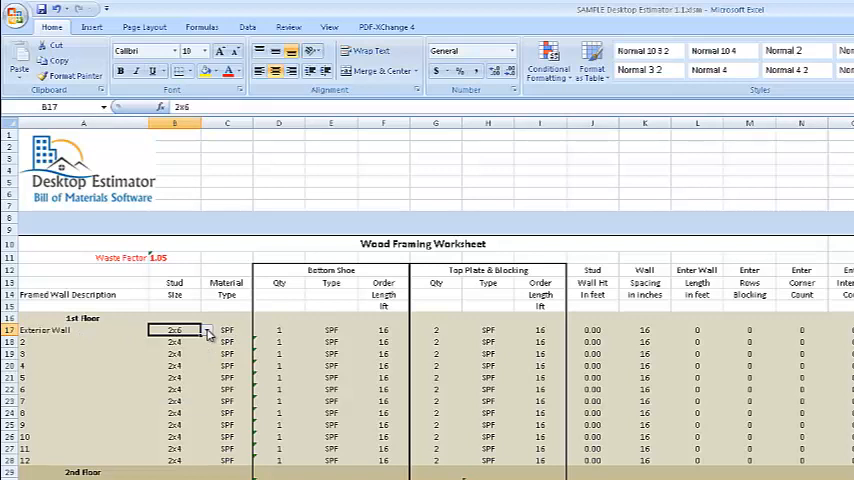
pyautogui.click(226, 330)
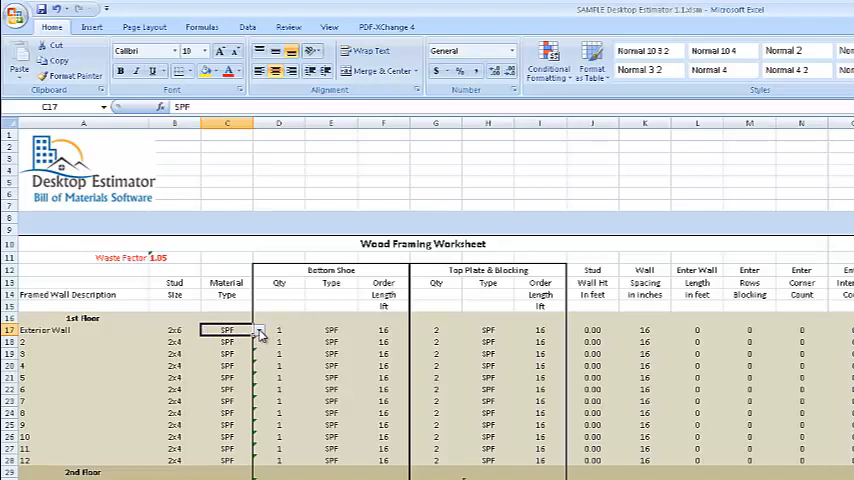
# Change the Exterior Wall bottom shoe type from SPF to PT
pyautogui.click(278, 330)
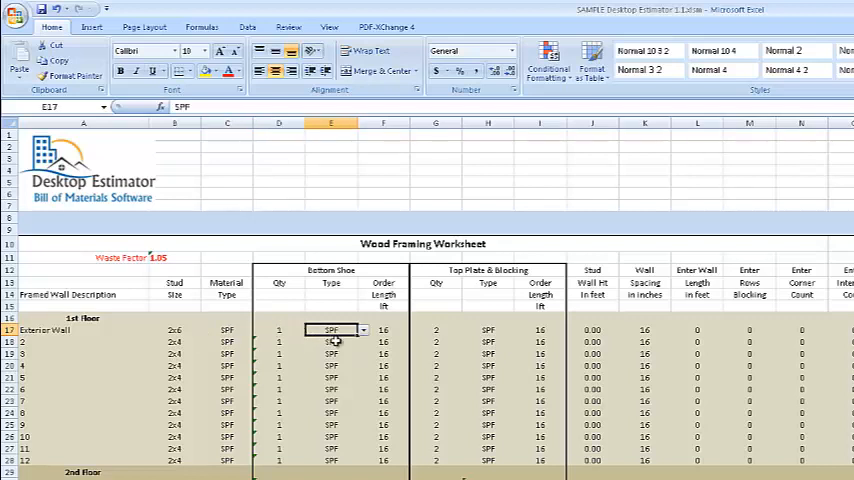
pyautogui.click(362, 328)
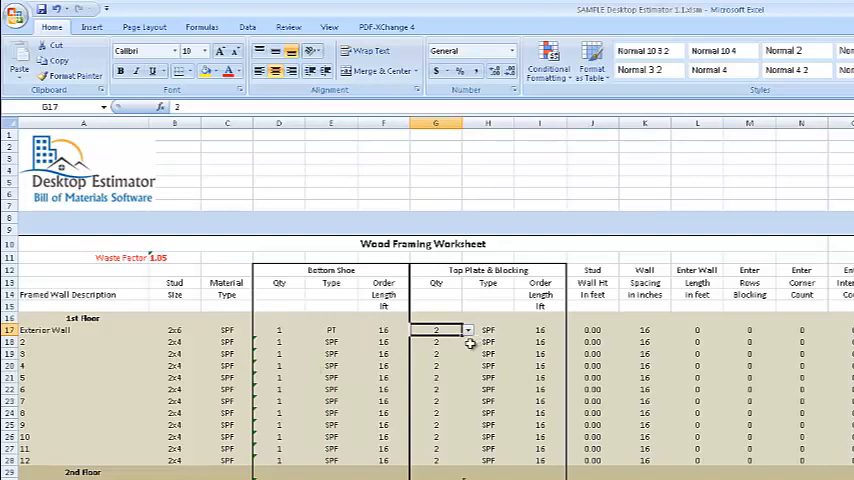
pyautogui.click(488, 330)
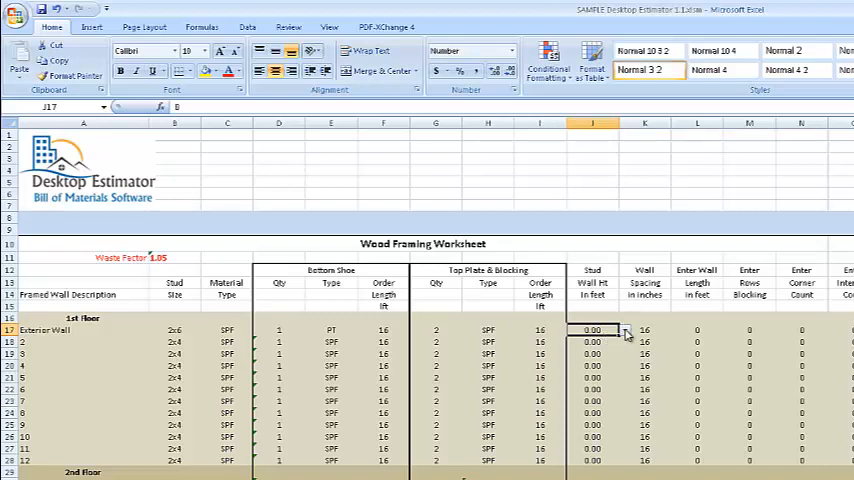
# Enter stud wall height 10, wall length 132 and 2 blocking rows for the Exterior Wall
pyautogui.click(624, 330)
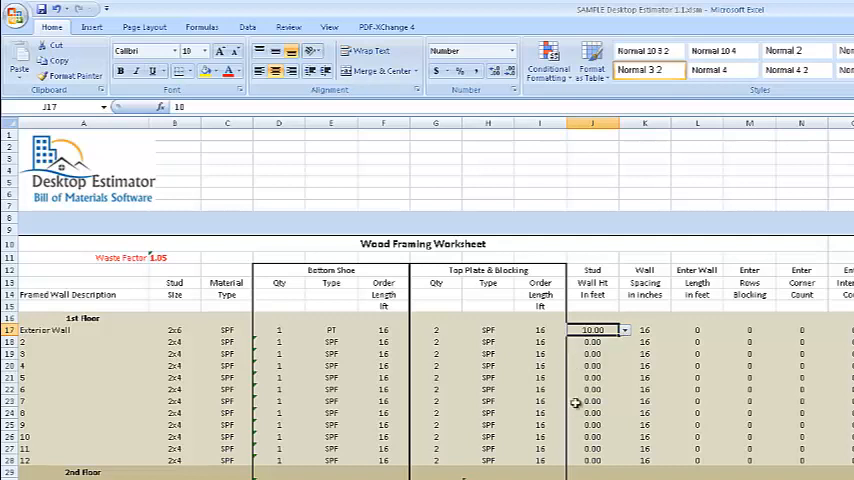
pyautogui.click(644, 330)
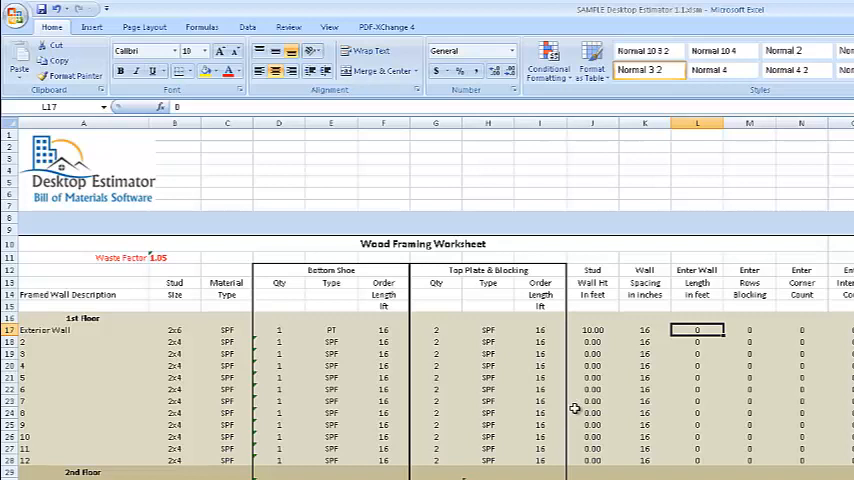
pyautogui.moveTo(658, 398)
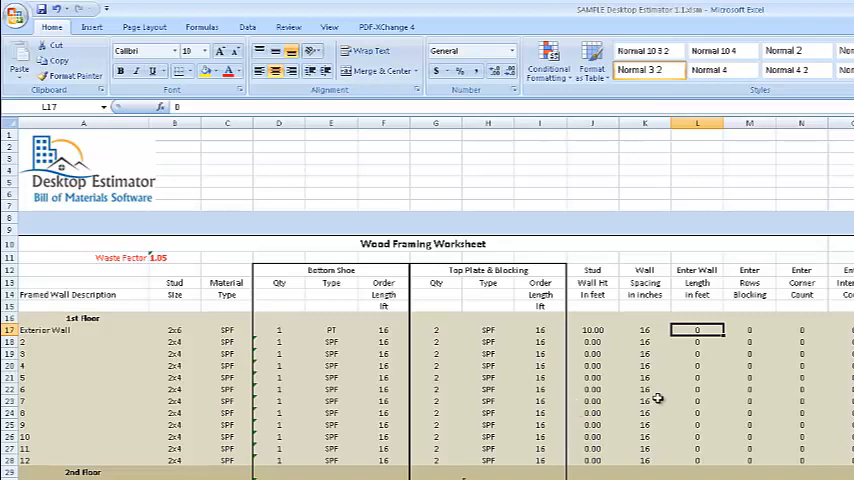
pyautogui.write('1')
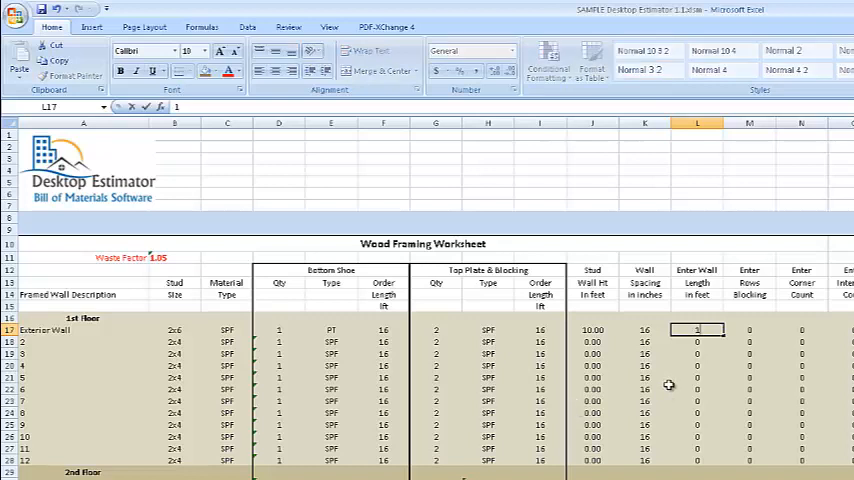
pyautogui.write('132')
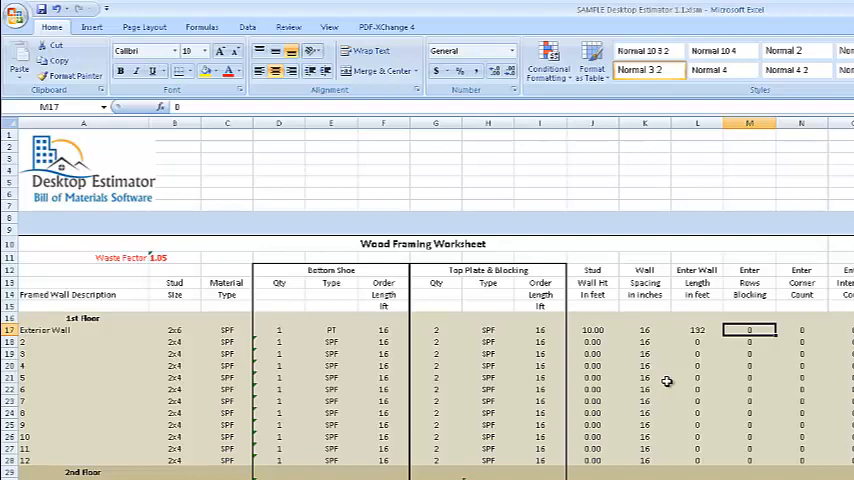
pyautogui.write('2')
pyautogui.click(802, 330)
pyautogui.write('4')
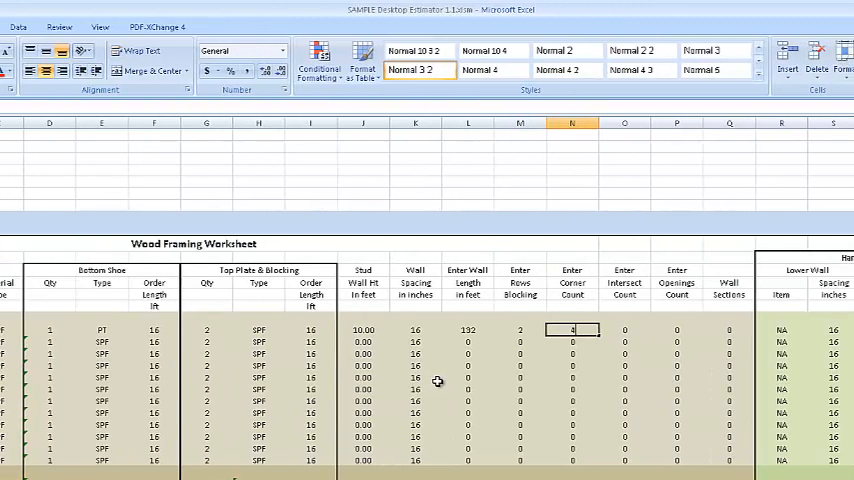
# Enter 7 openings and 4 wall sections for the Exterior Wall row
pyautogui.click(624, 330)
pyautogui.write('6')
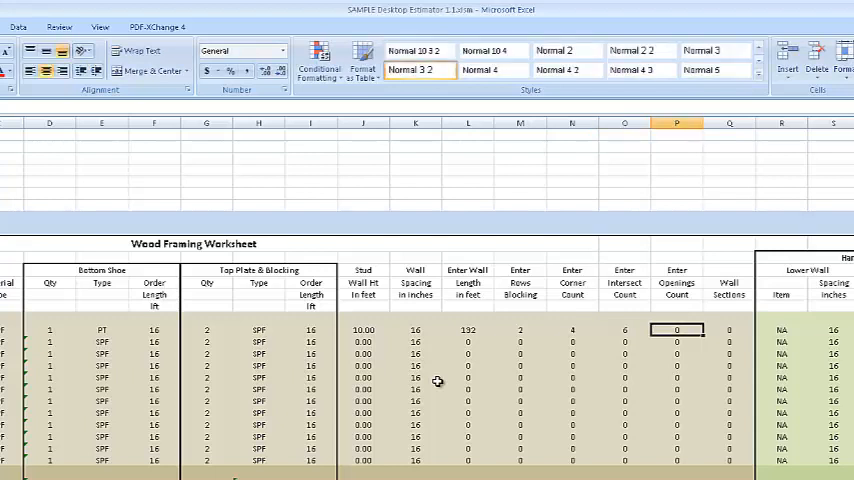
pyautogui.write('7')
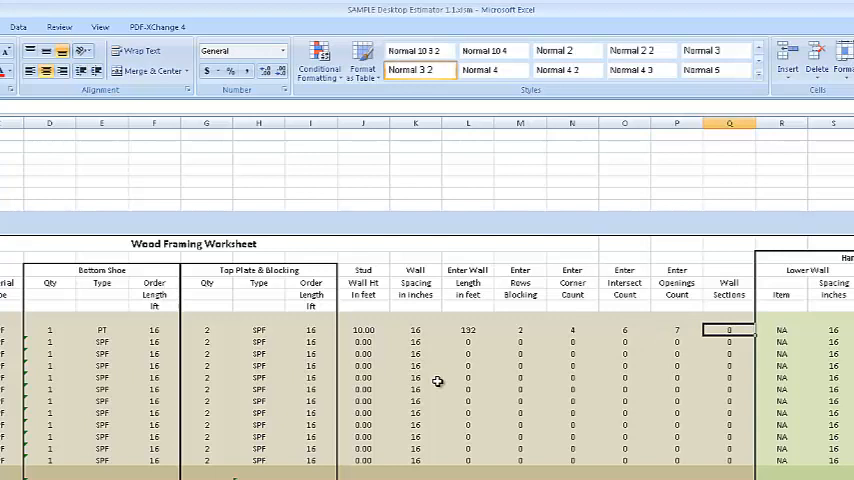
pyautogui.write('4')
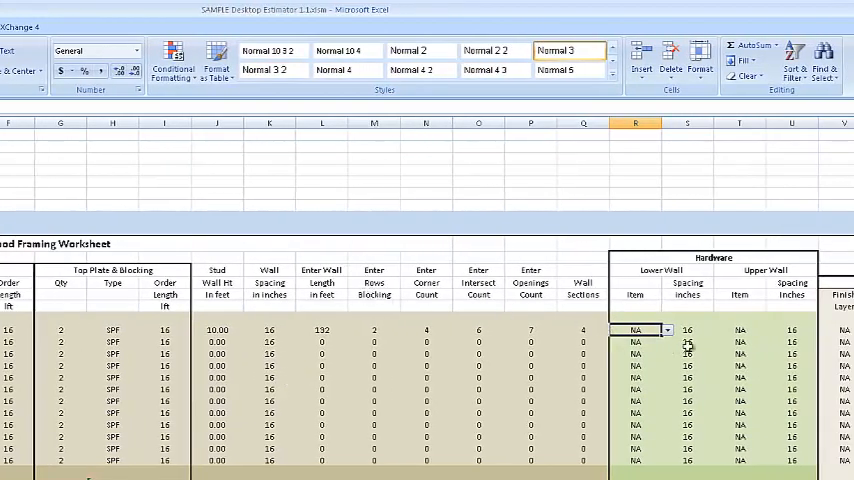
# Set lower wall hardware SP1 and upper wall hardware SP2, both at 16-inch spacing
pyautogui.click(666, 330)
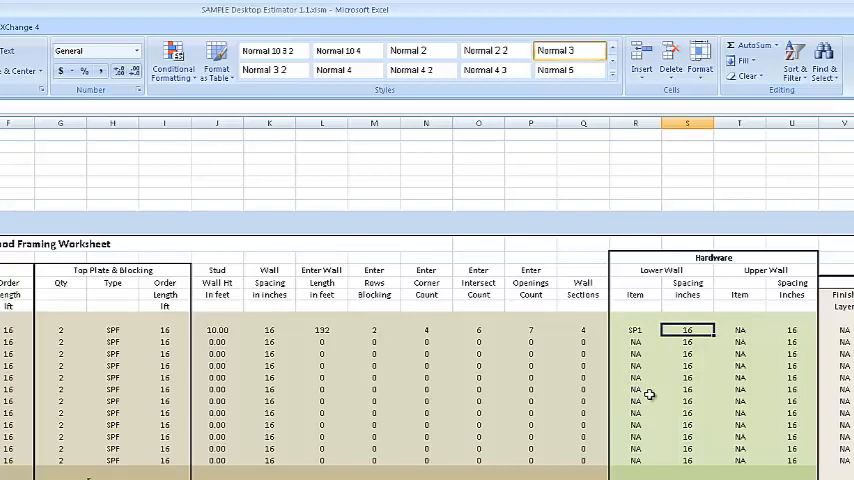
pyautogui.click(776, 330)
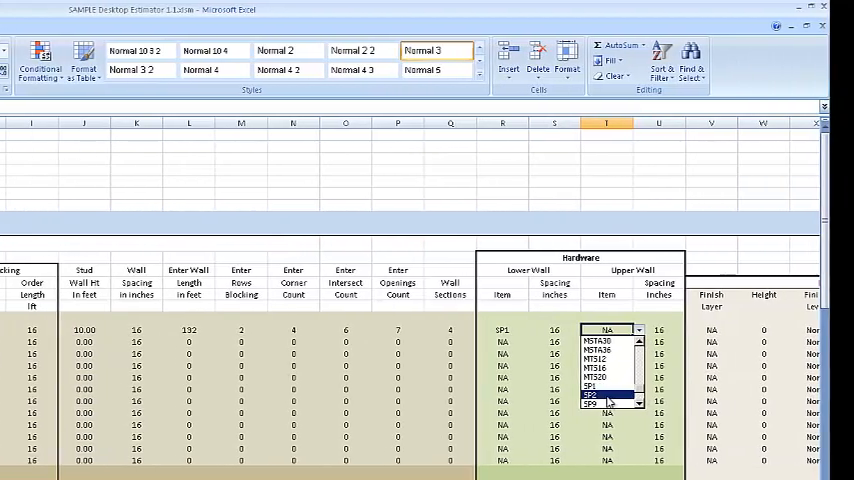
pyautogui.click(596, 400)
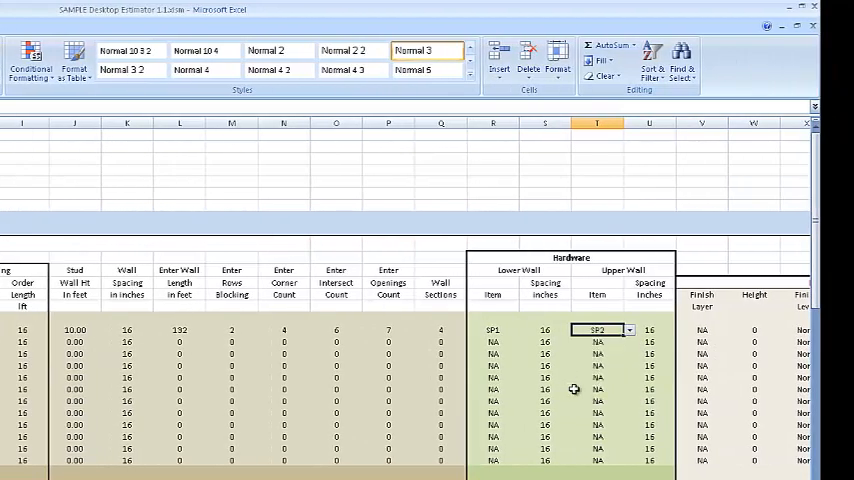
pyautogui.click(648, 330)
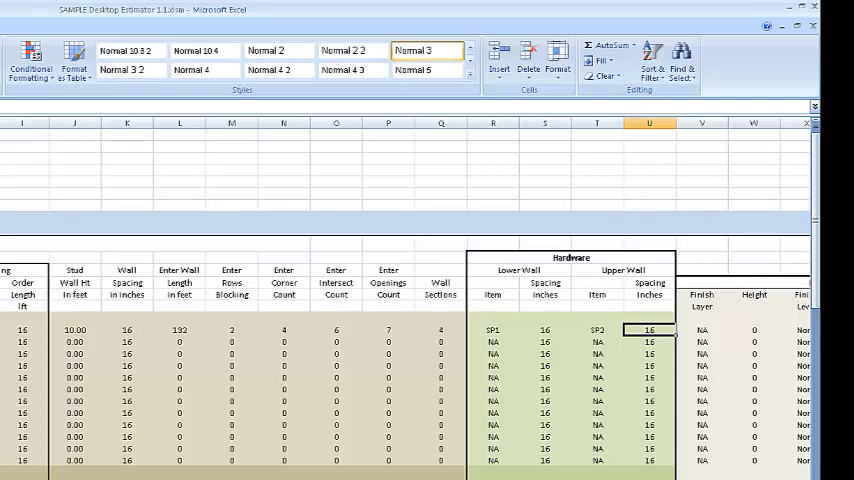
pyautogui.hscroll(3)
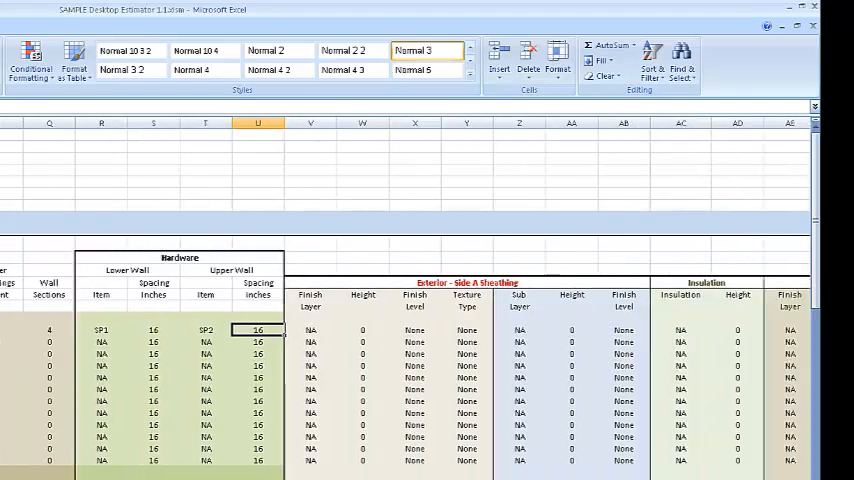
# Set interior side A sheathing finish layer to 1/2" CDX at height 10
pyautogui.hscroll(3)
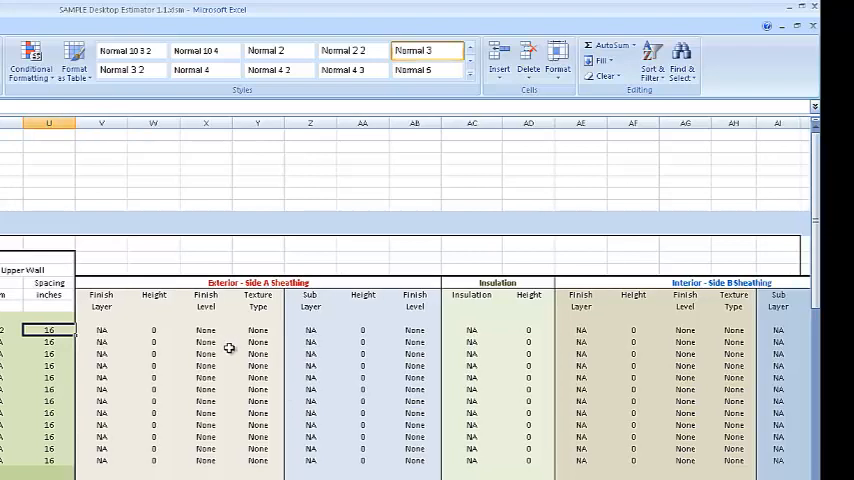
pyautogui.click(100, 330)
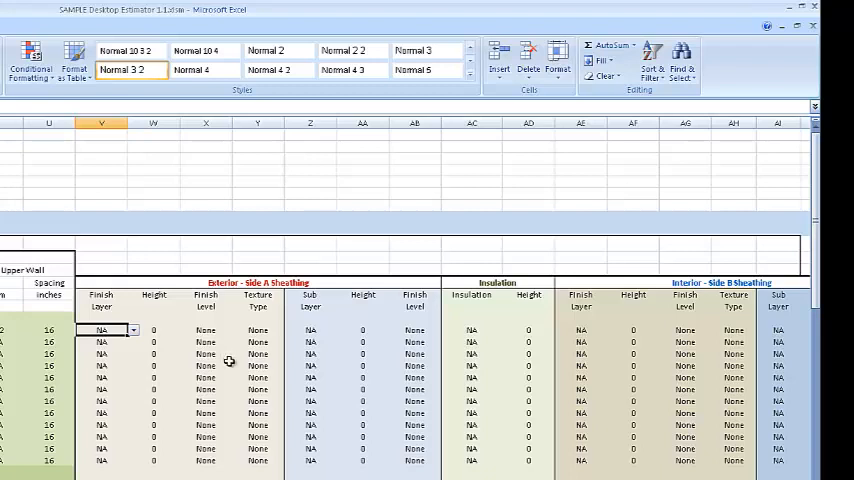
pyautogui.moveTo(230, 364)
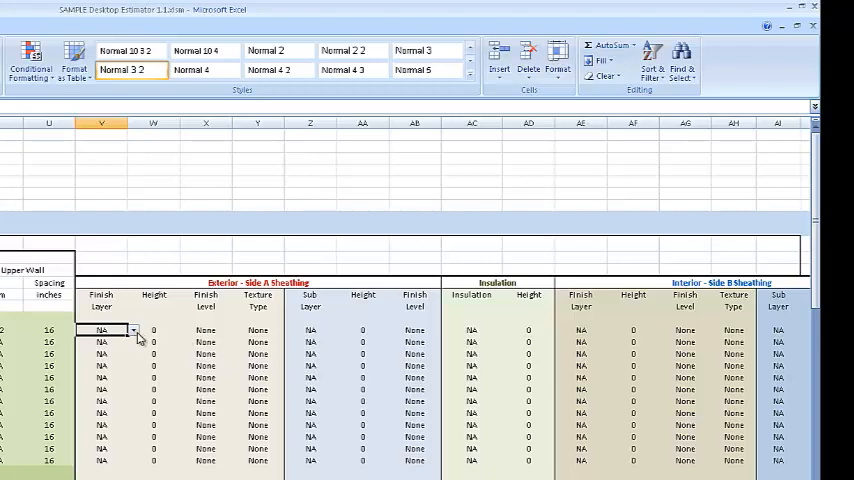
pyautogui.click(134, 332)
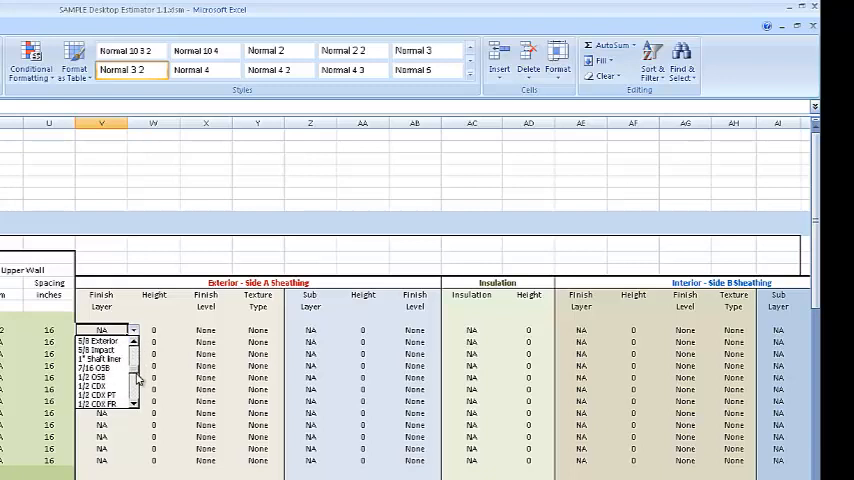
pyautogui.click(100, 388)
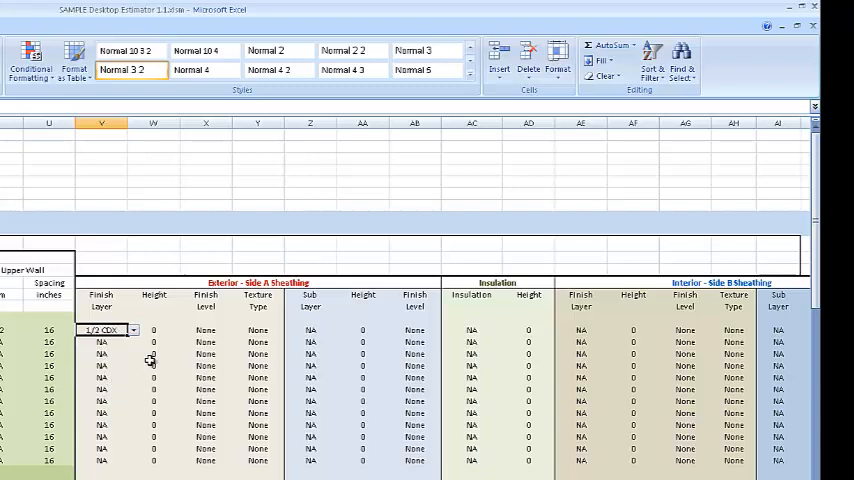
pyautogui.click(152, 330)
pyautogui.write('100')
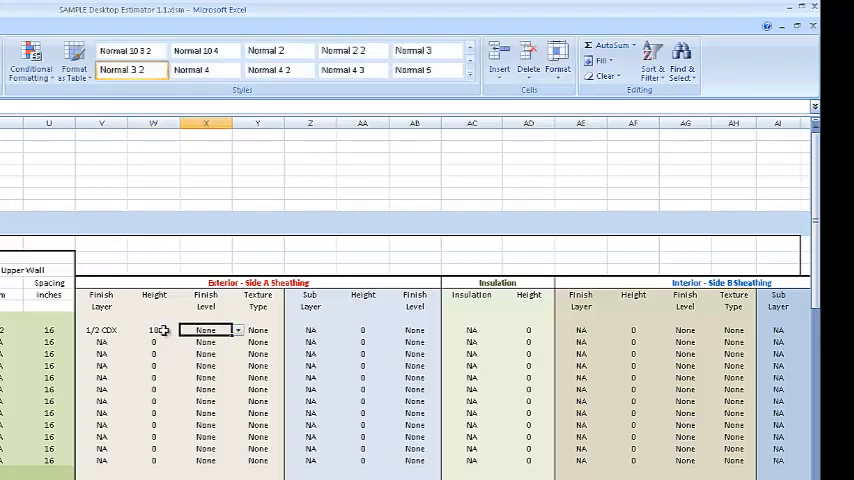
# Leave side A texture, sub layer and finish level at None and reach the insulation cell
pyautogui.click(258, 330)
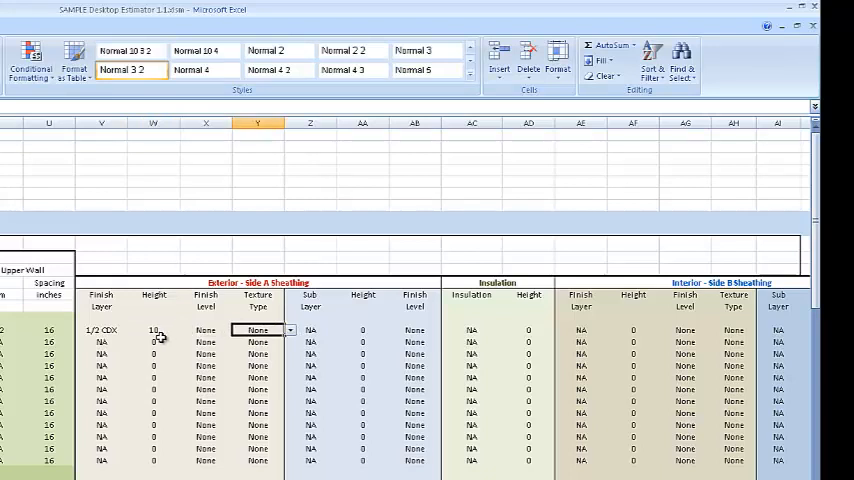
pyautogui.click(310, 330)
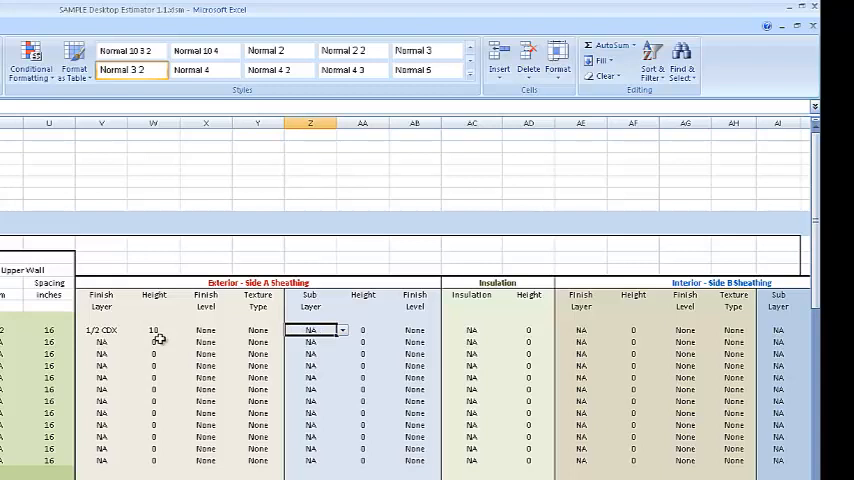
pyautogui.click(414, 330)
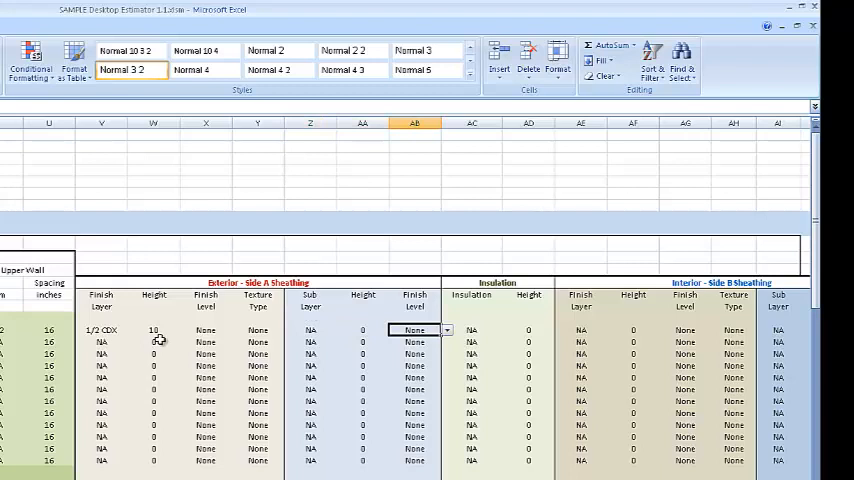
pyautogui.click(480, 330)
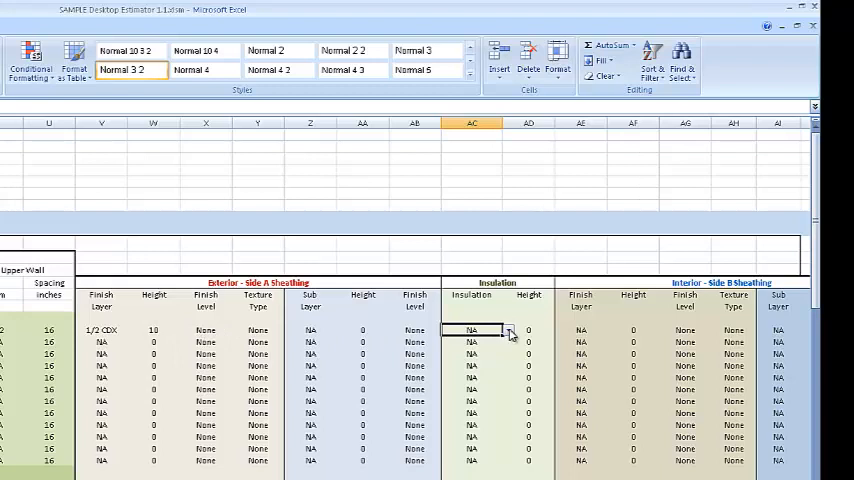
# Set the insulation to R13 Kraft with height 10
pyautogui.click(508, 330)
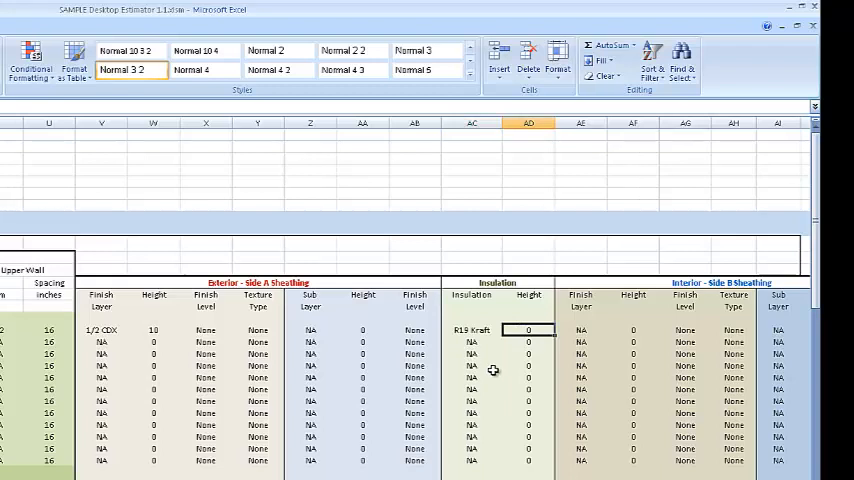
pyautogui.write('10')
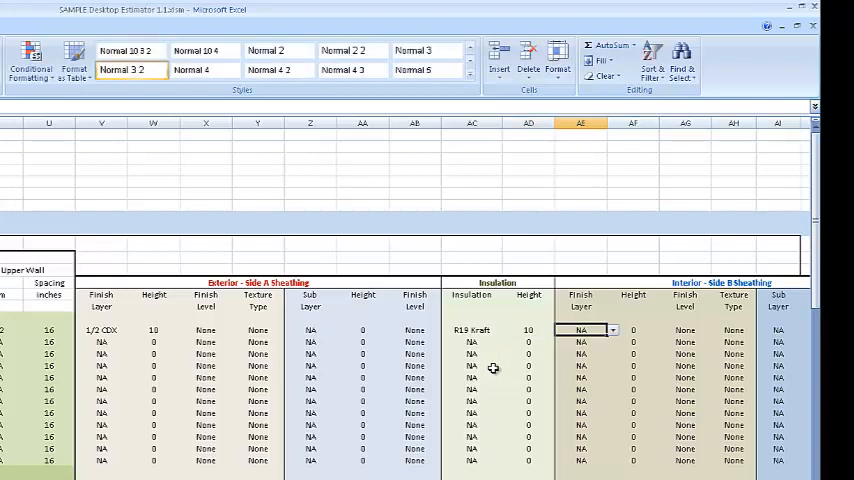
pyautogui.moveTo(650, 350)
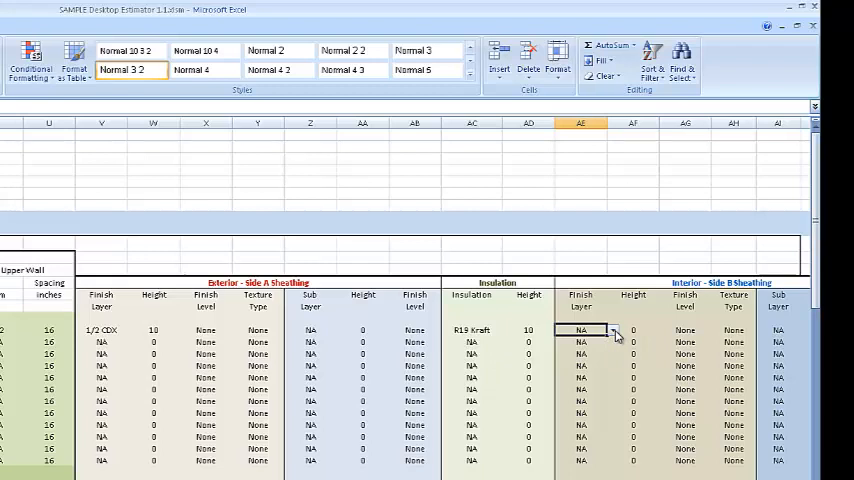
# Set interior side B sheathing to 1/2" GWB at height 10 and pick its finish level
pyautogui.click(580, 330)
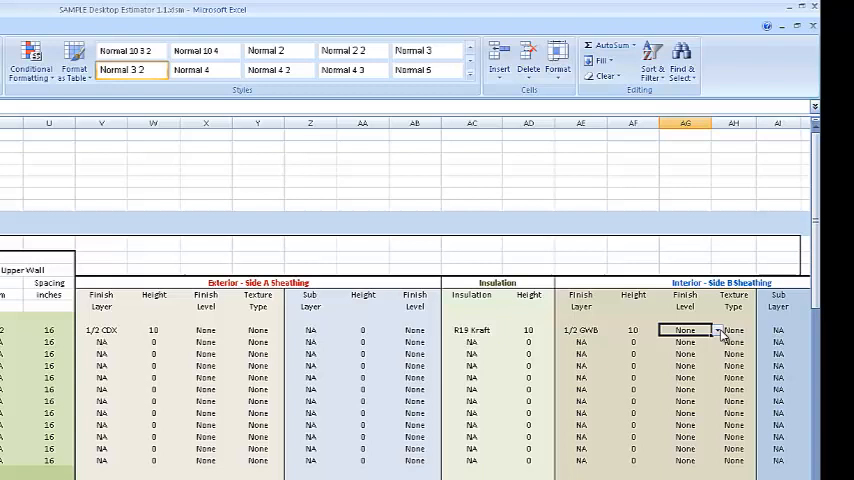
pyautogui.click(716, 330)
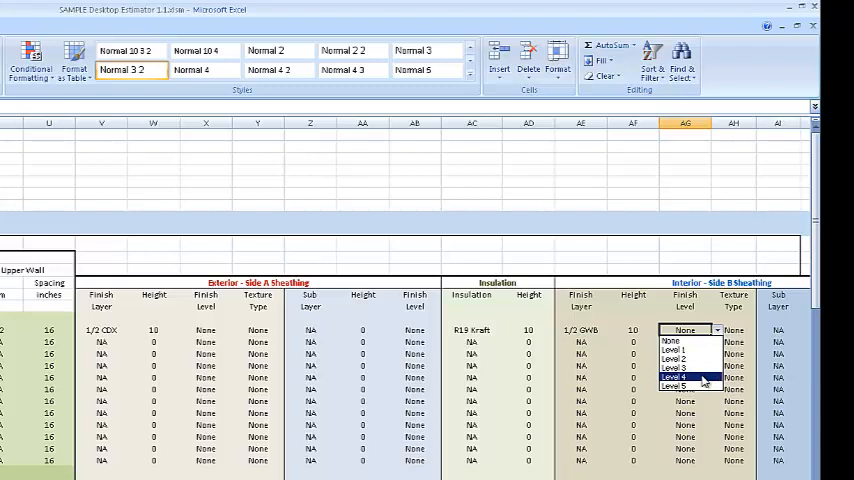
pyautogui.click(684, 388)
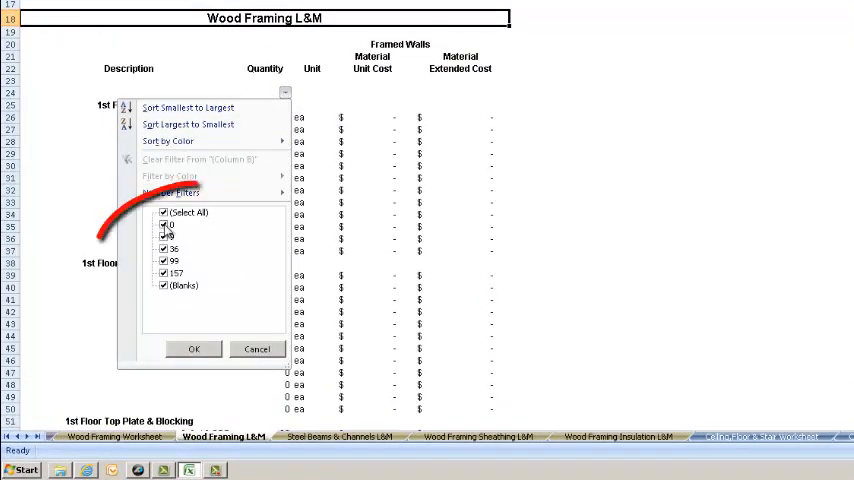
# Filter the Wood Framing L&M Quantity column to hide zero-quantity rows
pyautogui.click(164, 224)
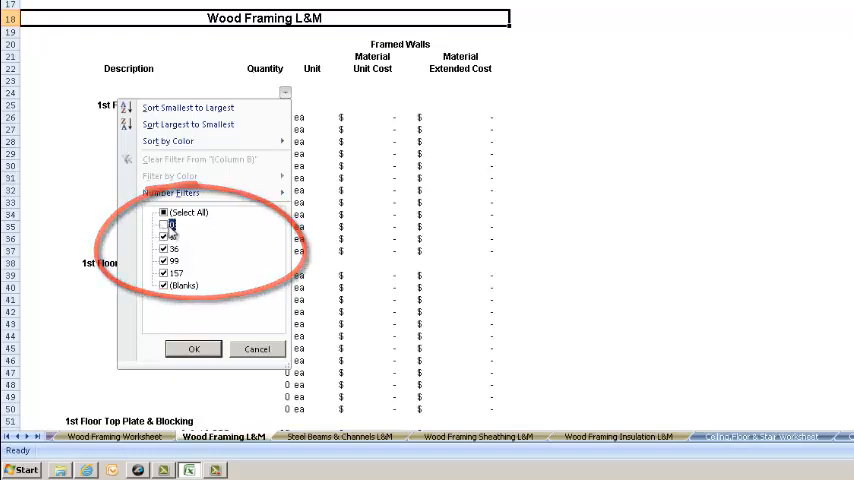
pyautogui.click(192, 348)
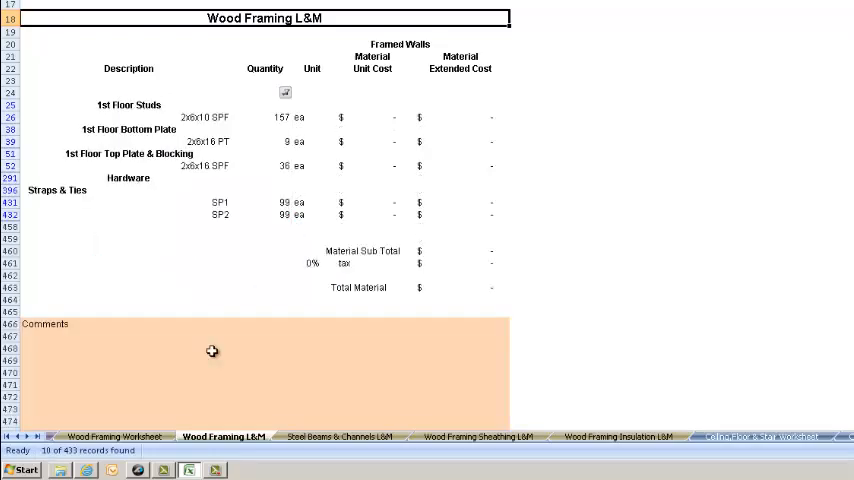